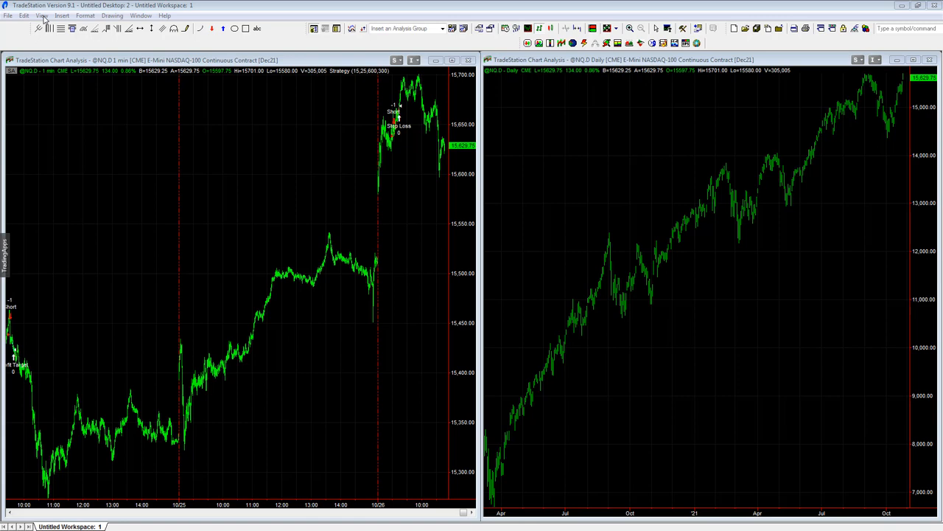
Step: Bring up the Strategy Performance Report from the View menu for the 1-minute NQ chart
click(65, 15)
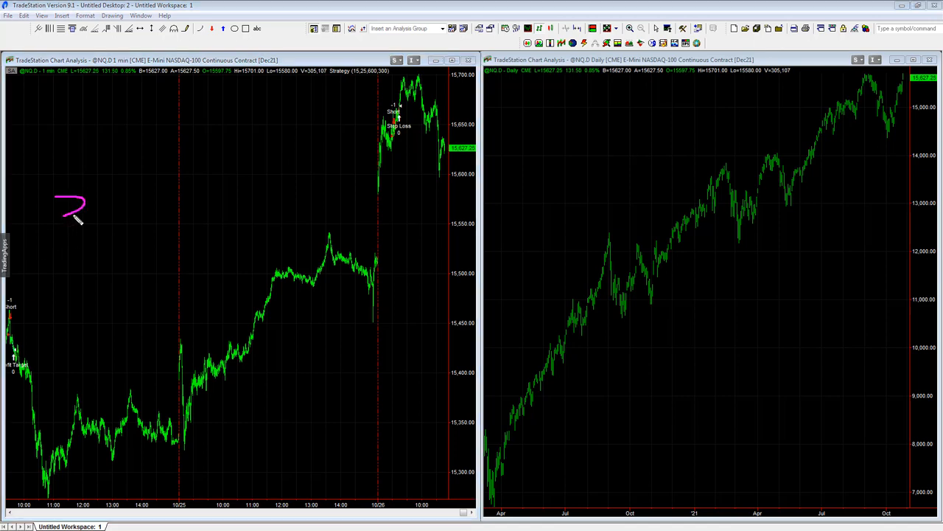
drag(59, 192, 160, 280)
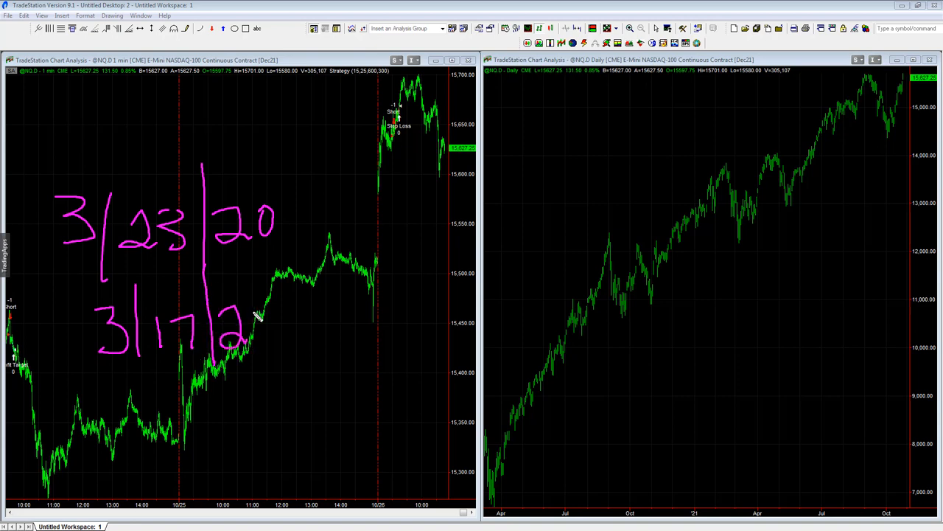
drag(262, 324, 339, 325)
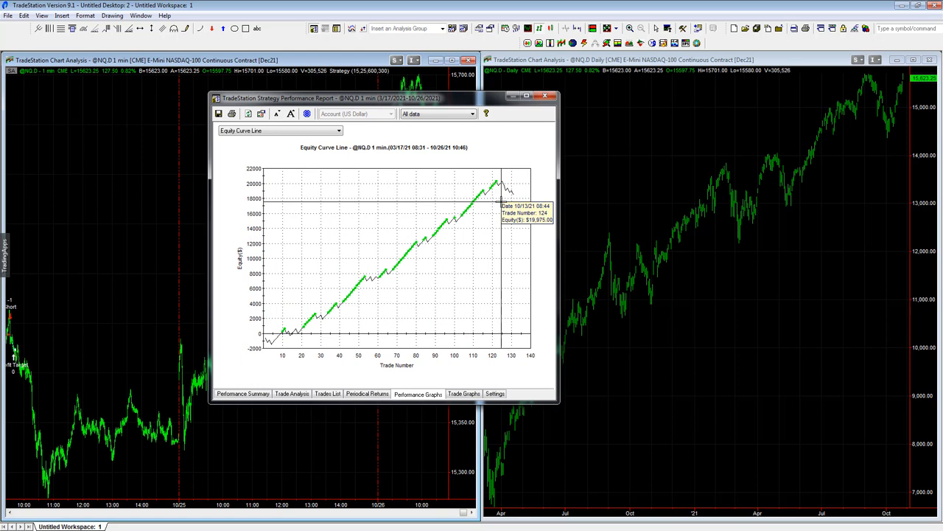
mouse_move(277, 277)
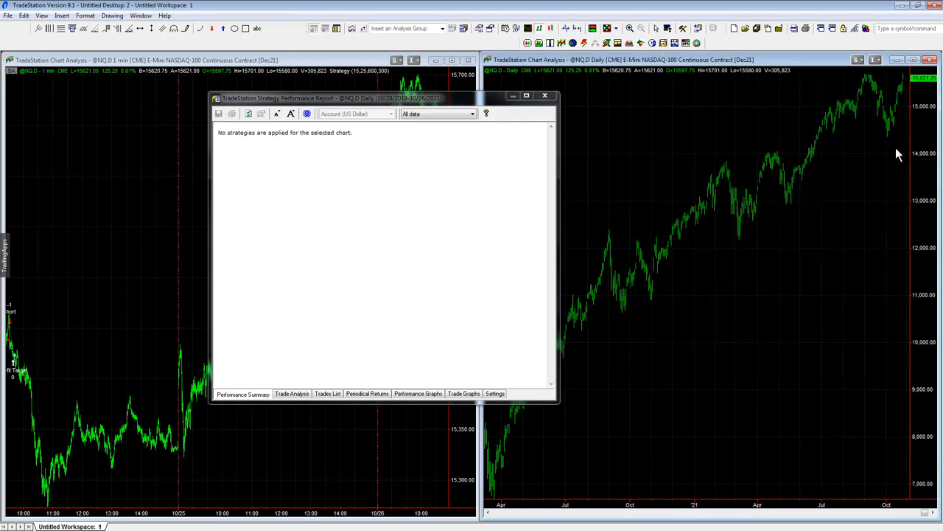
mouse_move(896, 156)
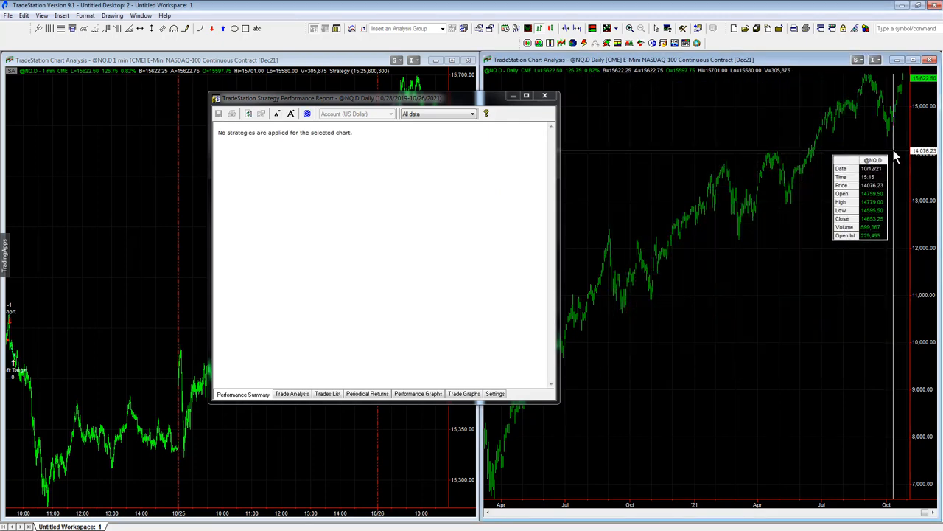
mouse_move(906, 132)
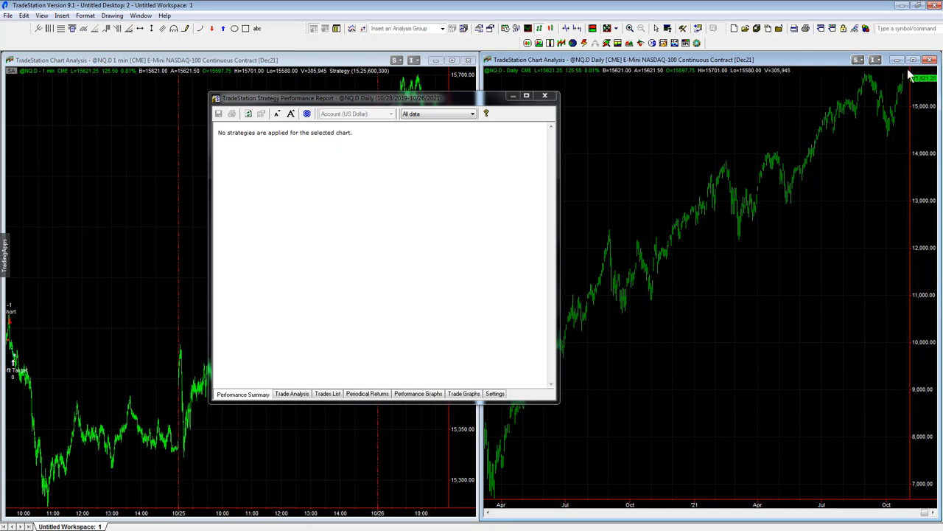
Step: Show the equity curve line by trade number under Performance Graphs
click(419, 394)
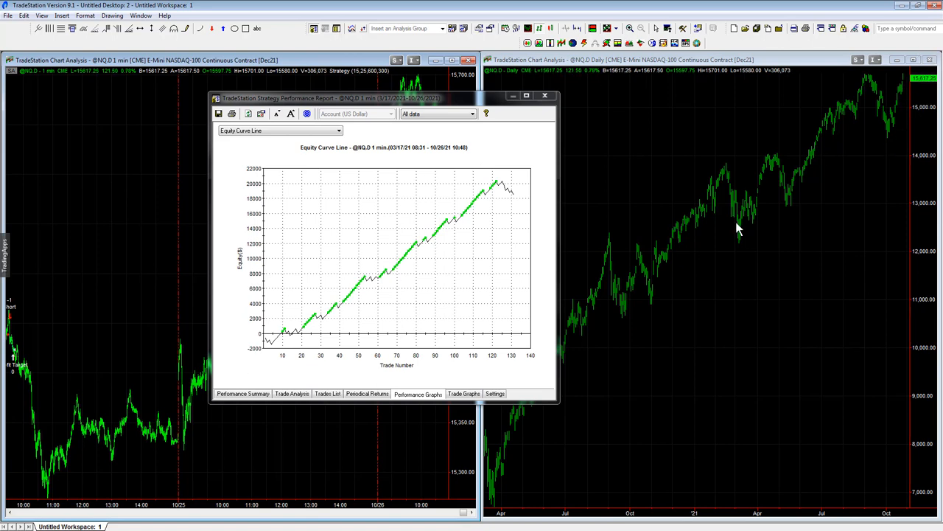
mouse_move(743, 275)
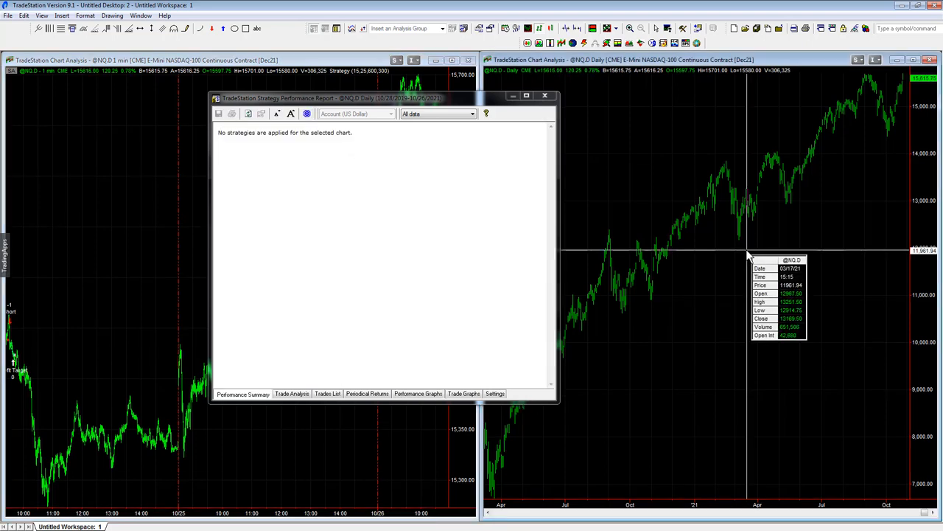
mouse_move(760, 258)
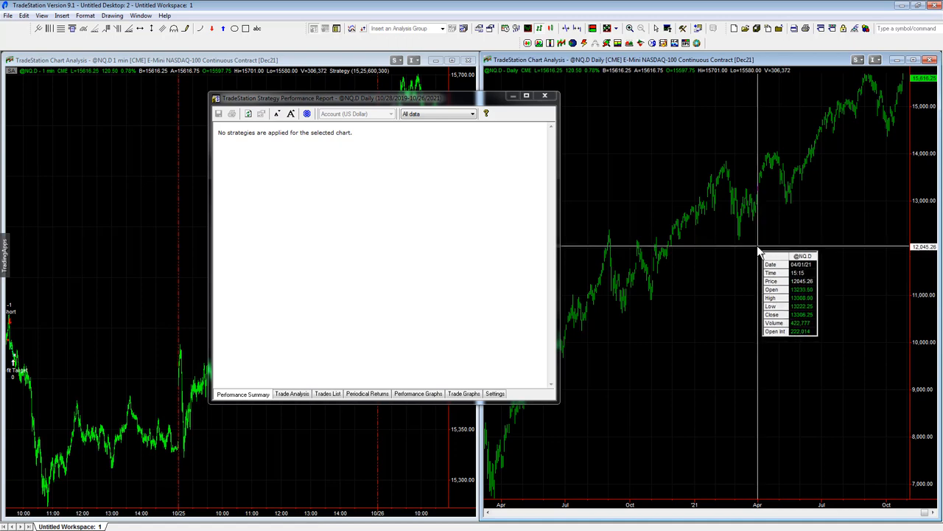
mouse_move(759, 243)
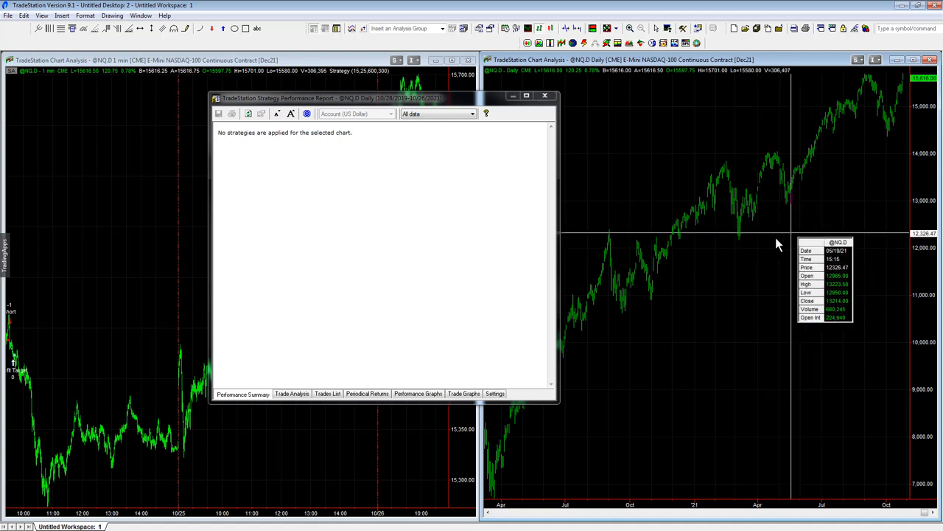
mouse_move(832, 228)
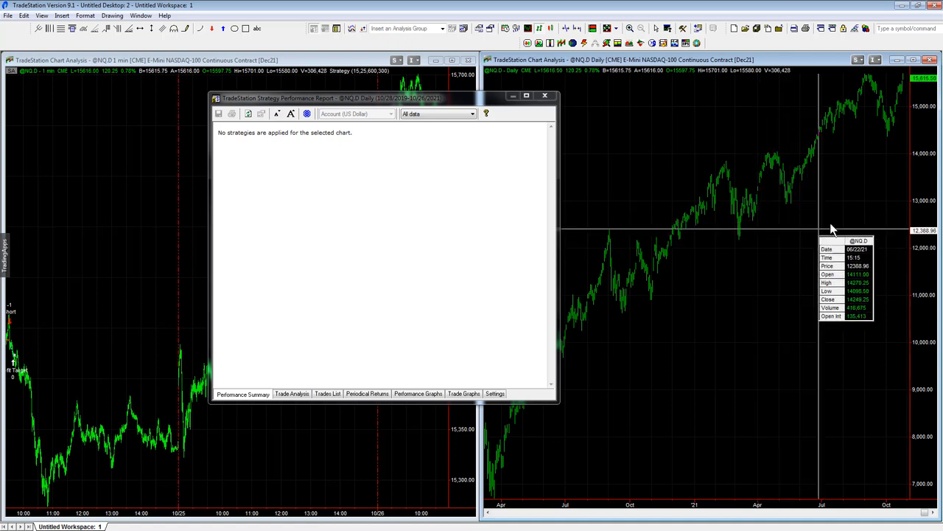
mouse_move(875, 195)
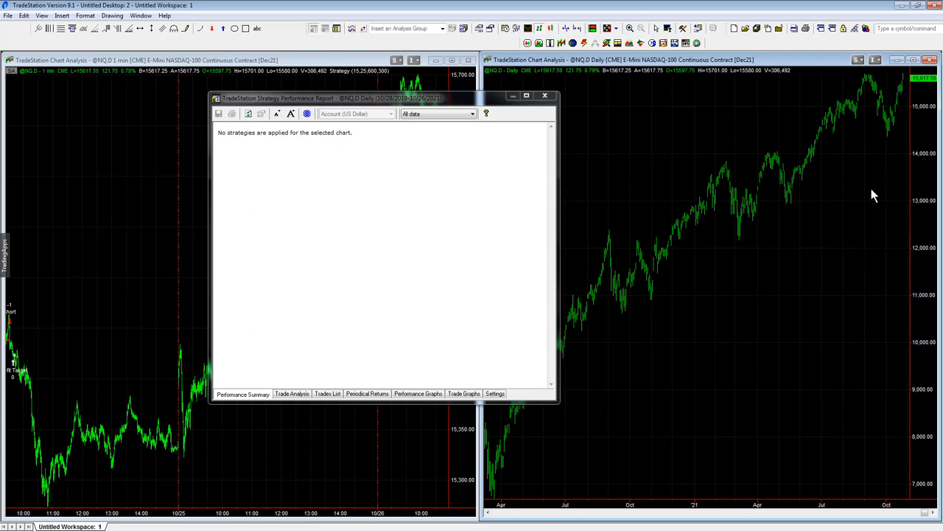
click(419, 394)
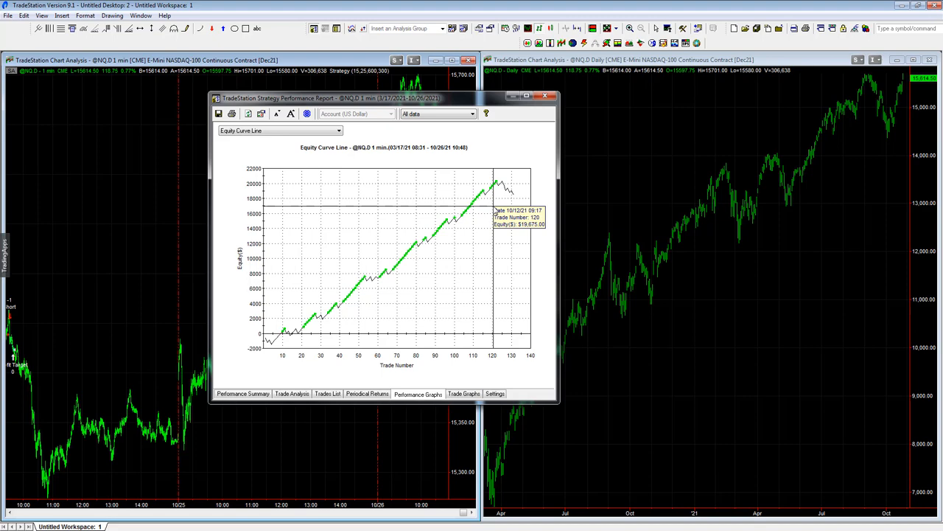
mouse_move(348, 241)
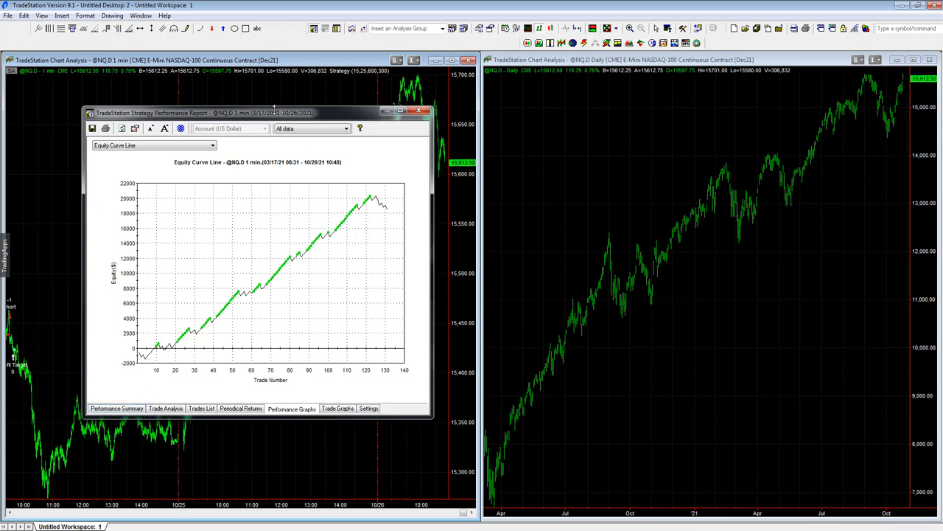
drag(272, 112, 243, 118)
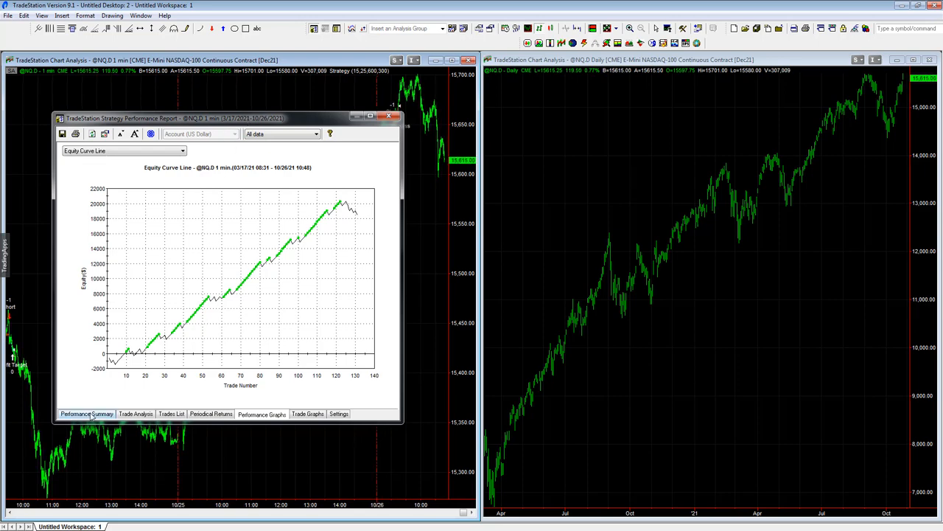
click(85, 414)
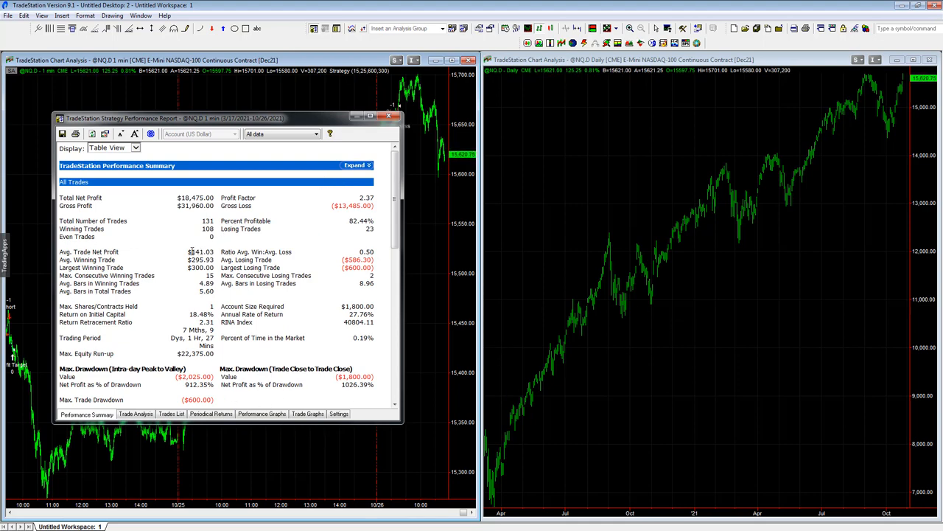
double_click(200, 250)
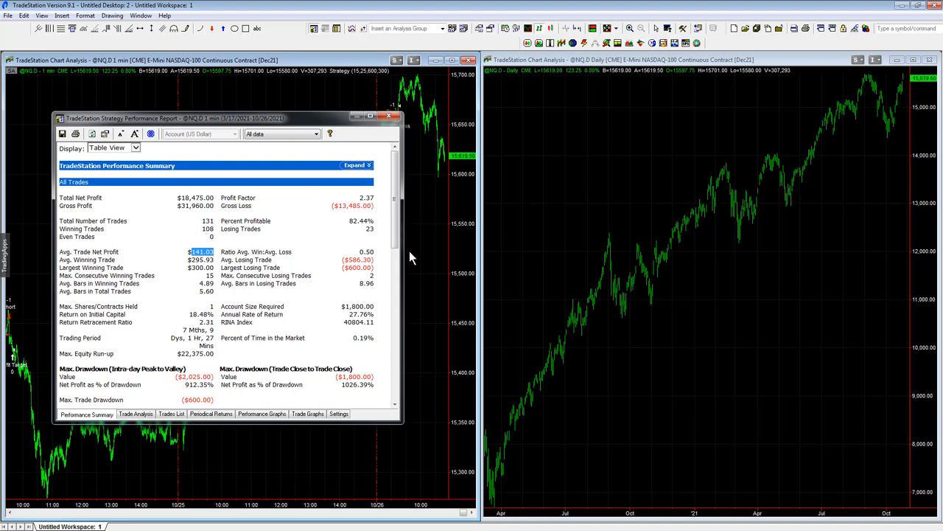
click(263, 414)
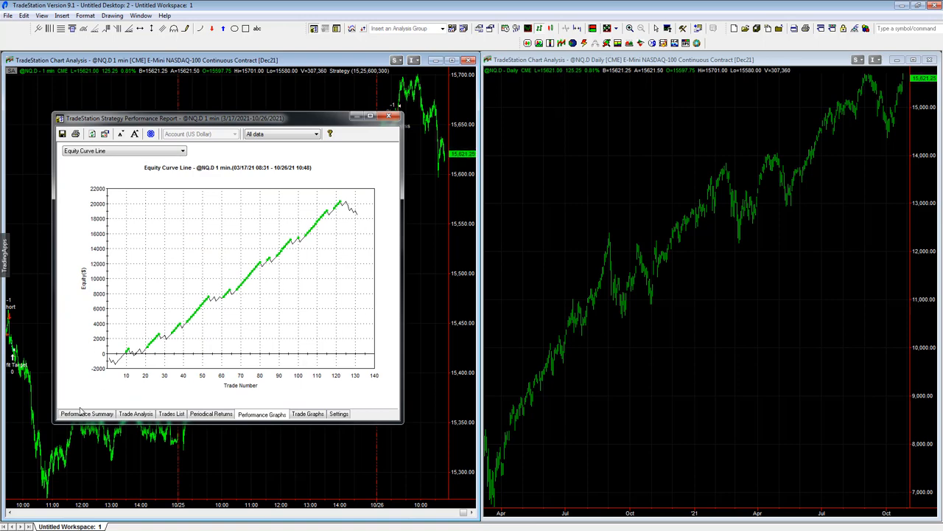
click(86, 414)
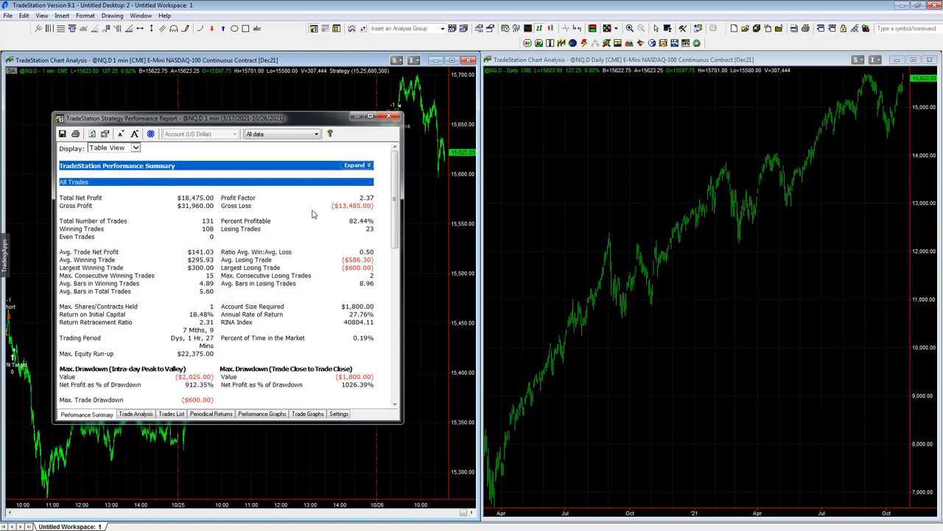
mouse_move(843, 156)
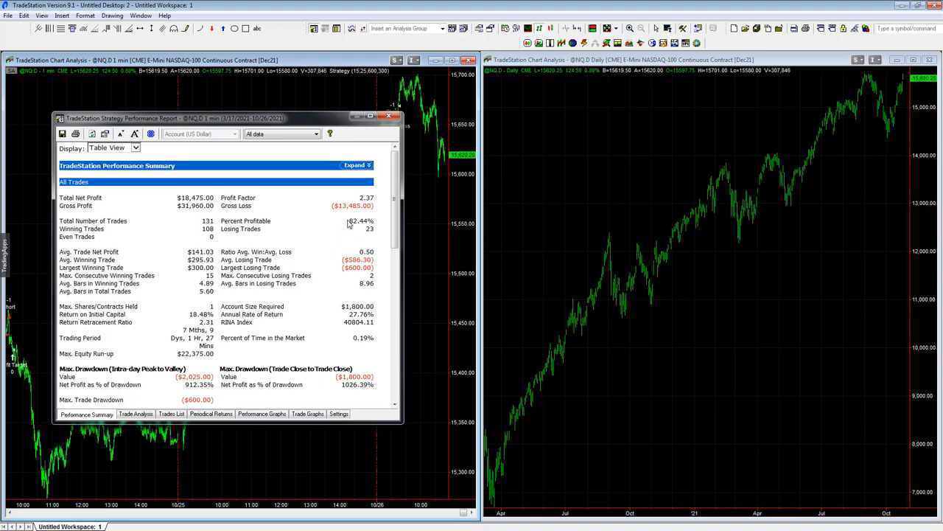
double_click(353, 221)
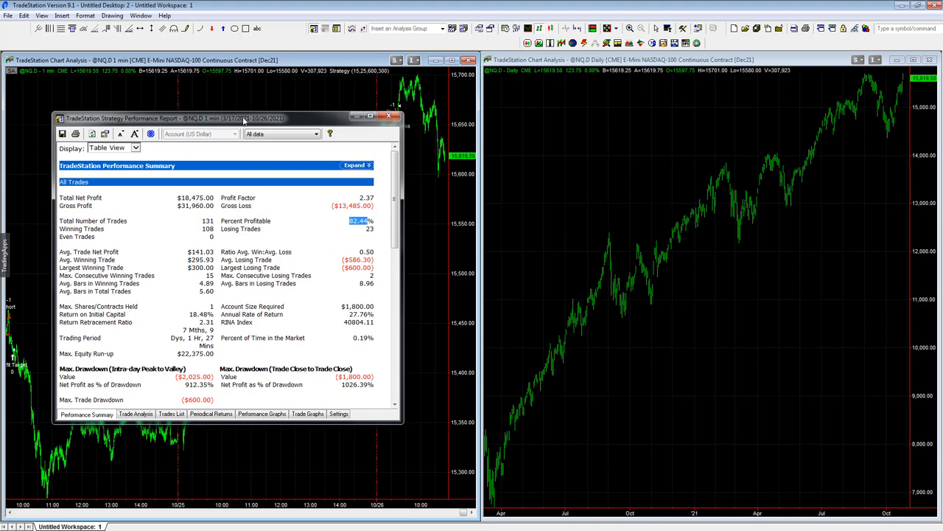
mouse_move(289, 177)
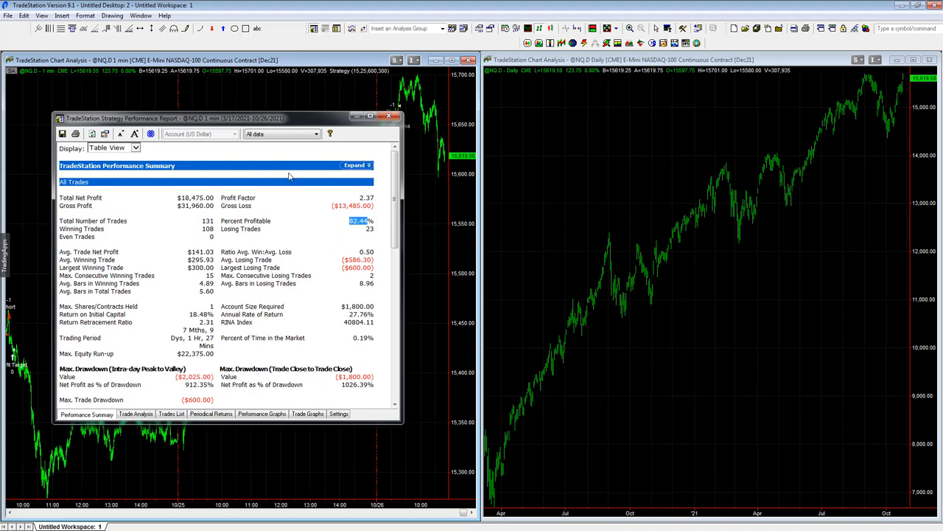
Step: Set the NQ chart's data range to 3 Years Back instead of a fixed first date
click(88, 15)
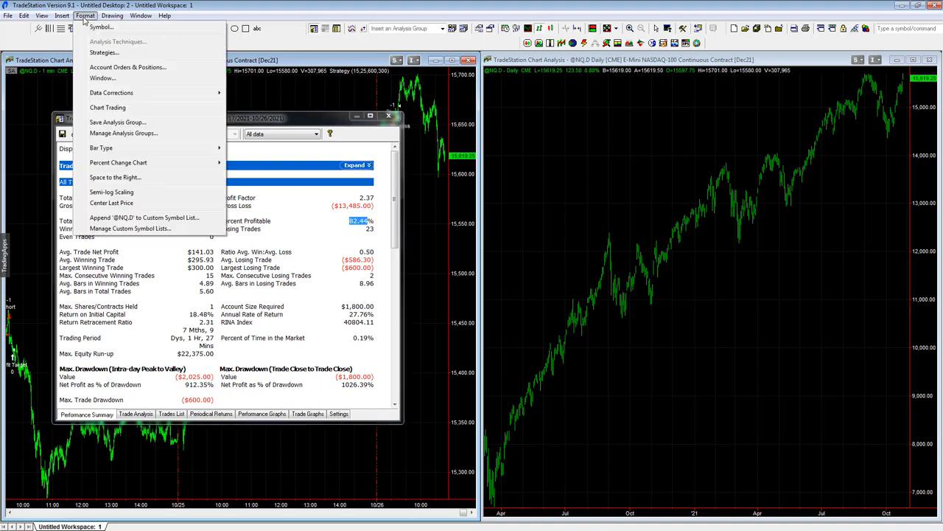
click(115, 27)
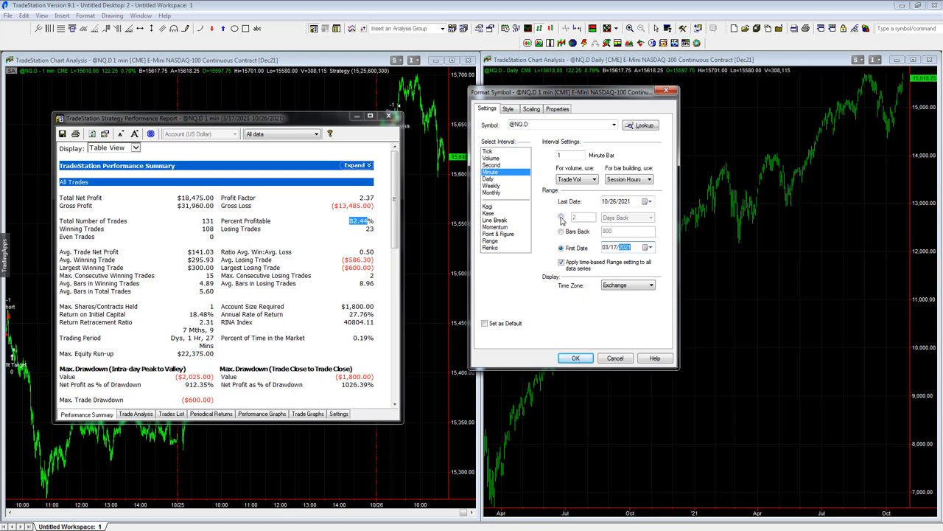
click(560, 216)
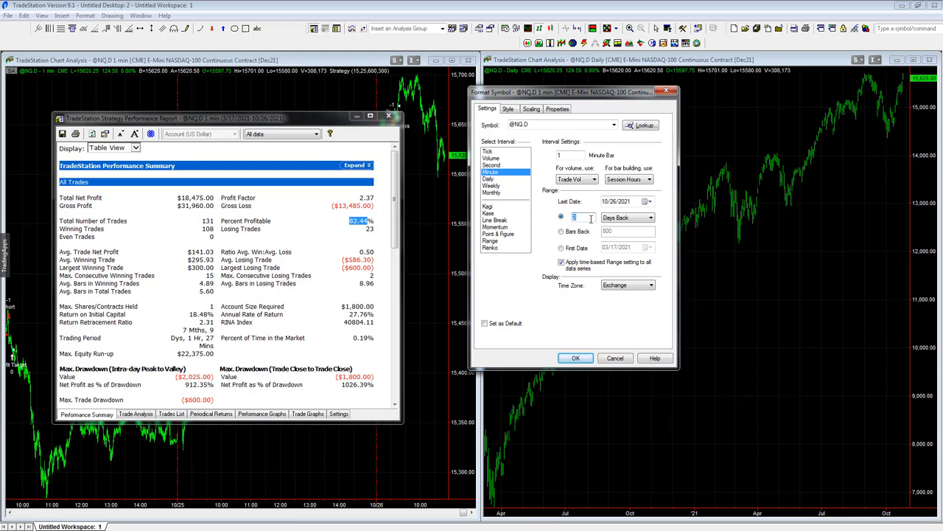
click(650, 216)
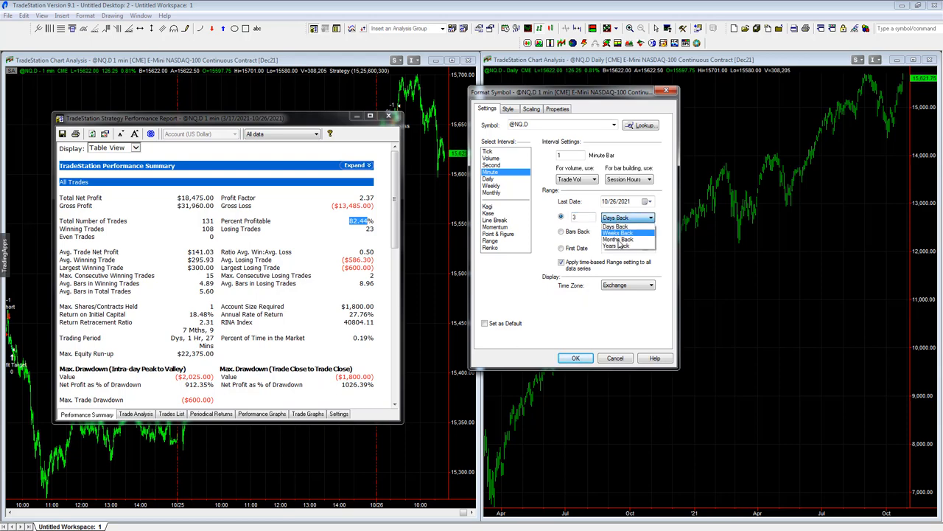
click(618, 248)
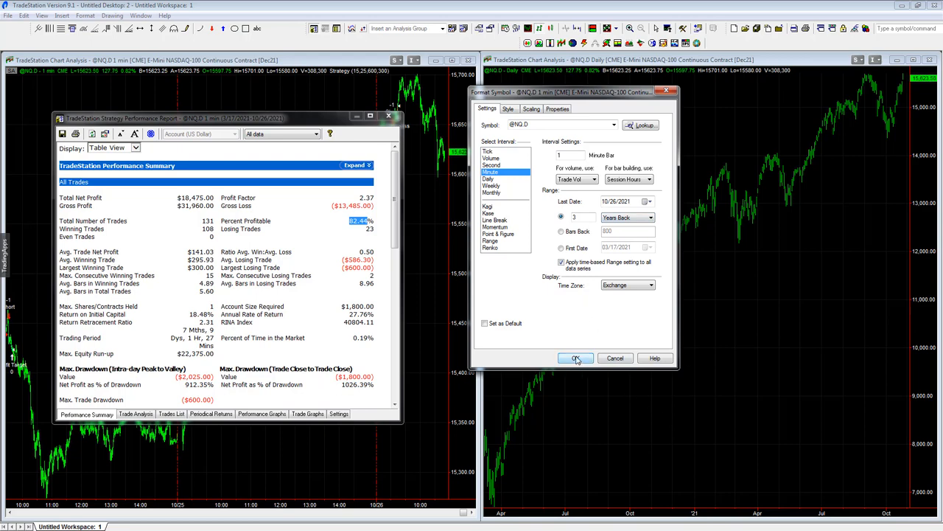
click(574, 358)
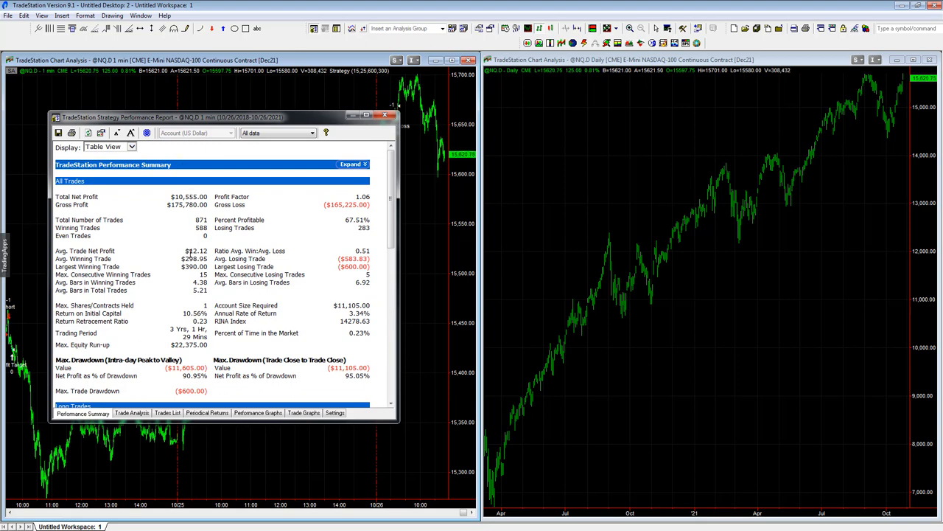
Step: View the three-year equity curve, then return to the 871-trade performance summary
double_click(193, 250)
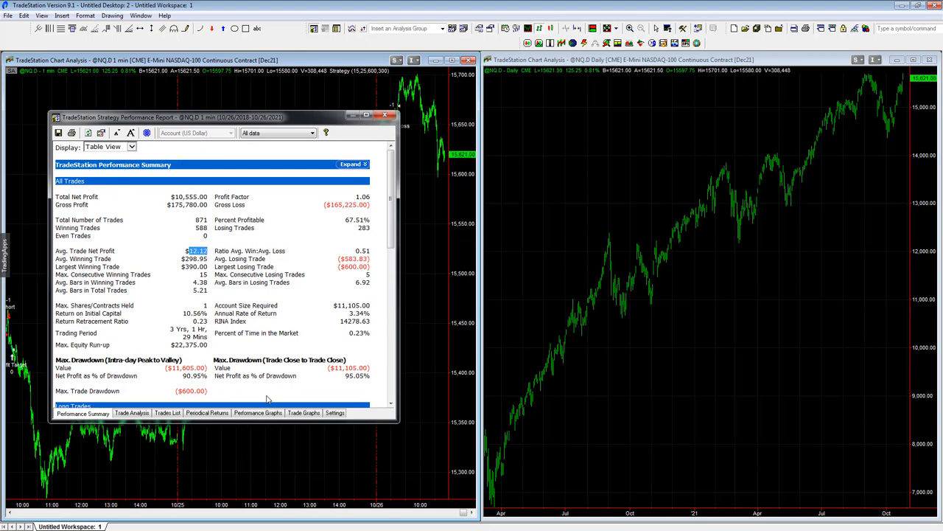
click(256, 413)
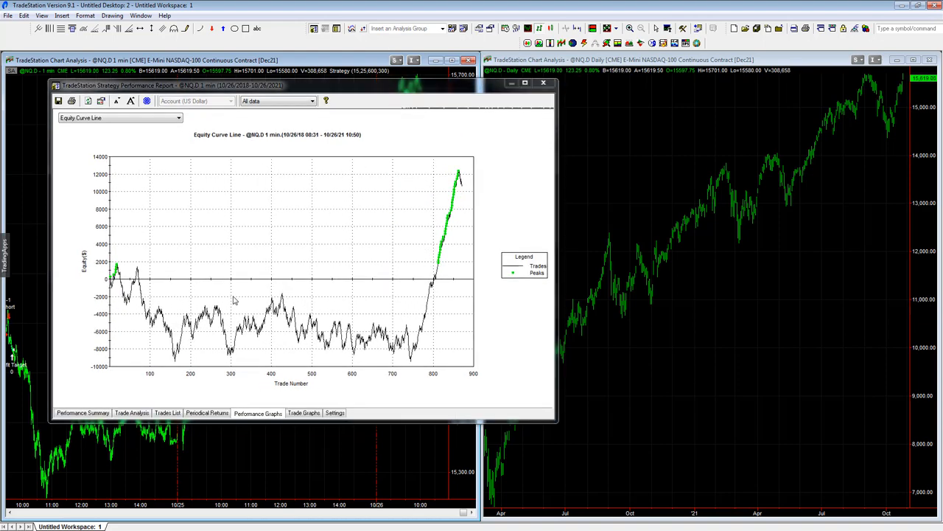
mouse_move(412, 243)
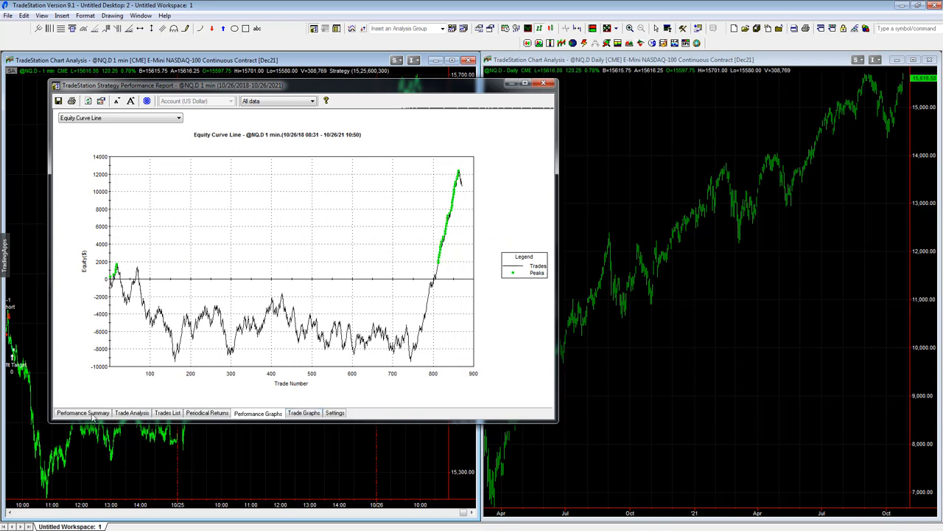
click(83, 413)
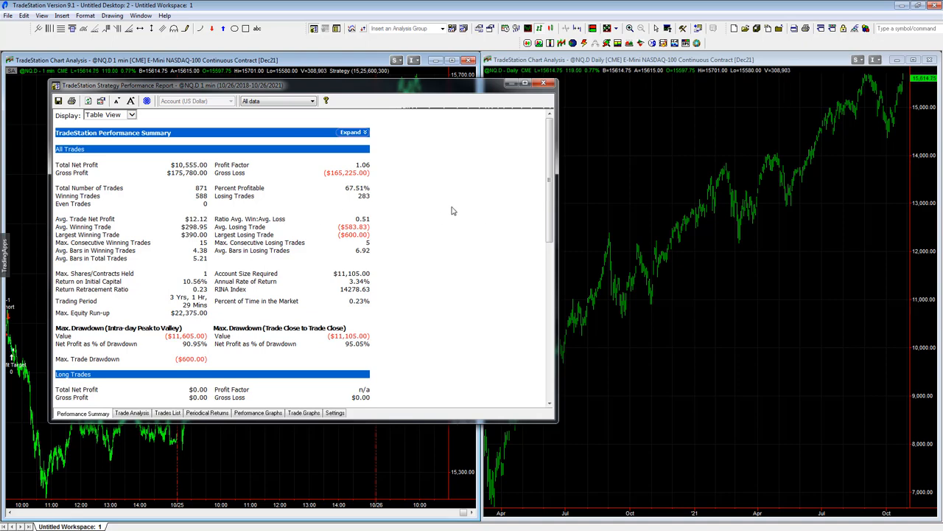